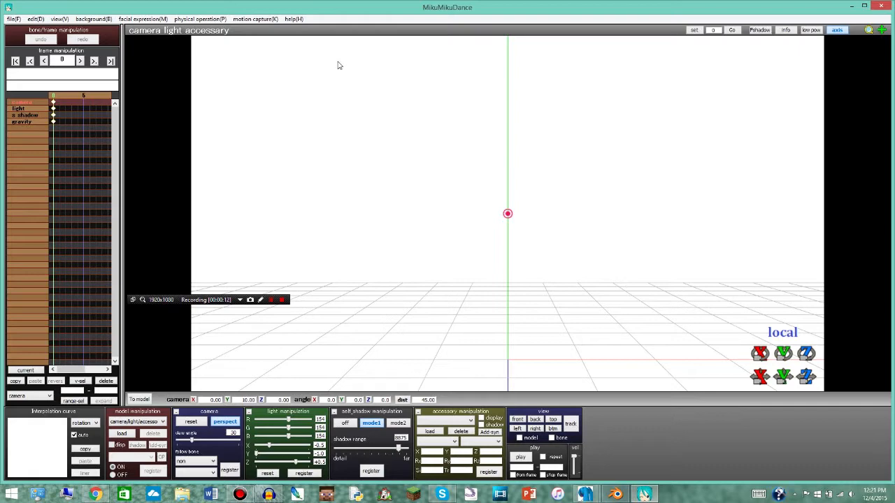
pyautogui.moveTo(451, 272)
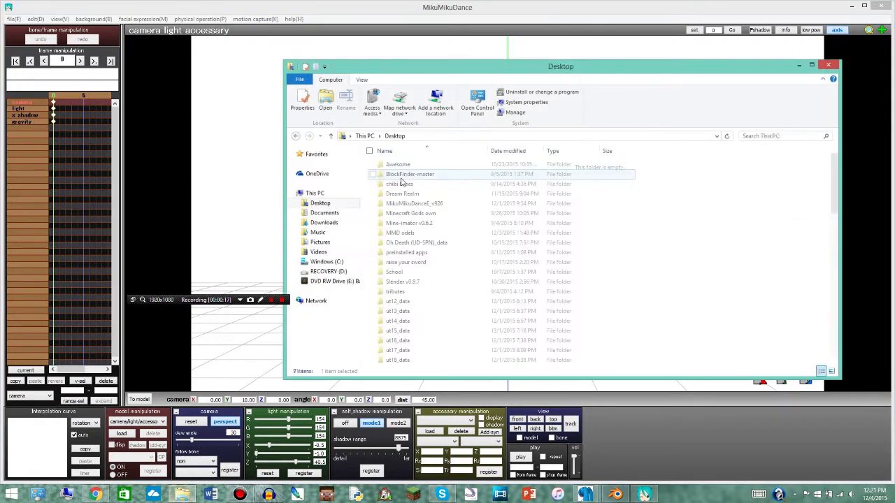
# - Load Luka_Megurine.pmd from MikuMikuDanceE_v926 > UserFile > Model into the MMD scene
pyautogui.doubleClick(414, 203)
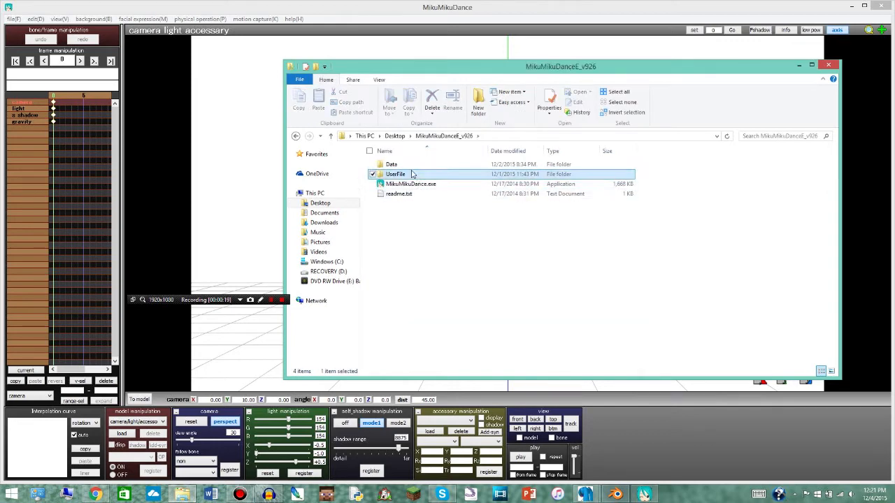
pyautogui.doubleClick(395, 174)
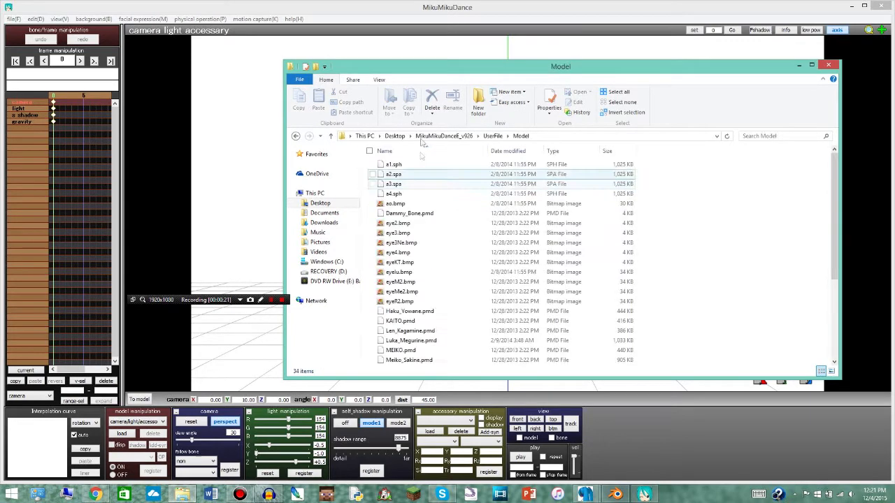
pyautogui.scroll(-3)
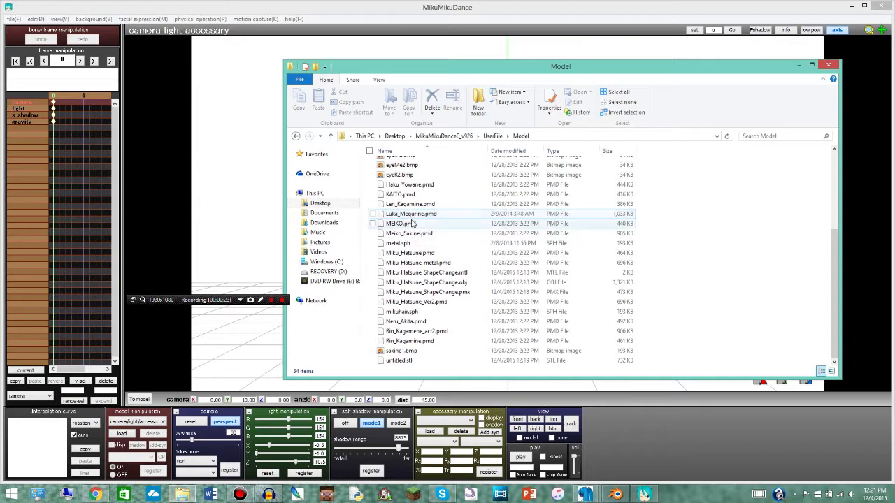
pyautogui.click(411, 214)
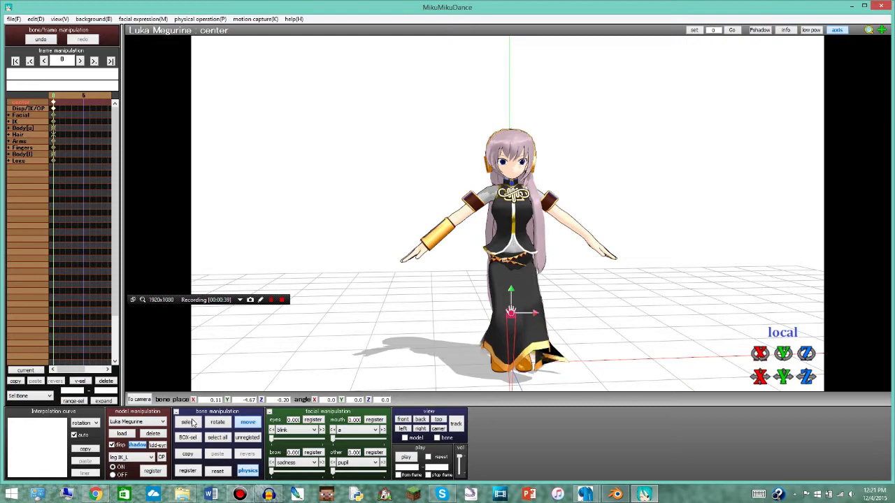
# - Enable bone selection so Luka's skeleton becomes pickable
pyautogui.click(187, 421)
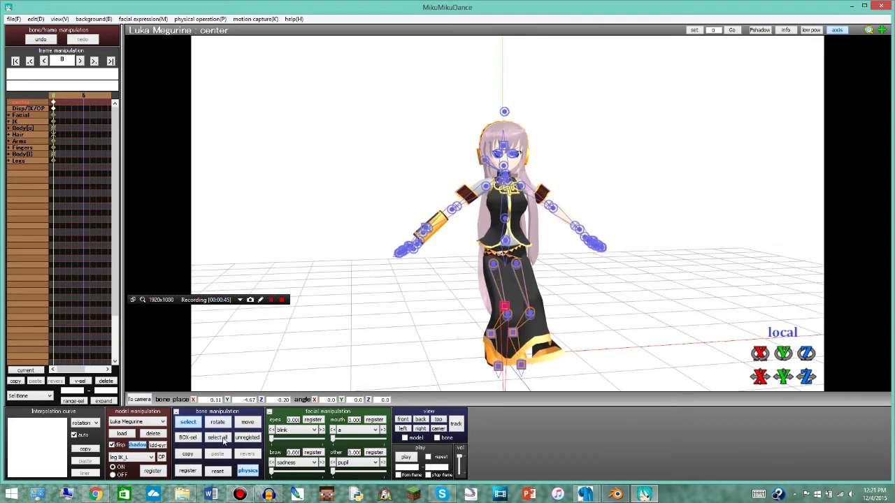
# - Select all bones and save the pose as 'Luka crou' in the Pose folder
pyautogui.click(12, 19)
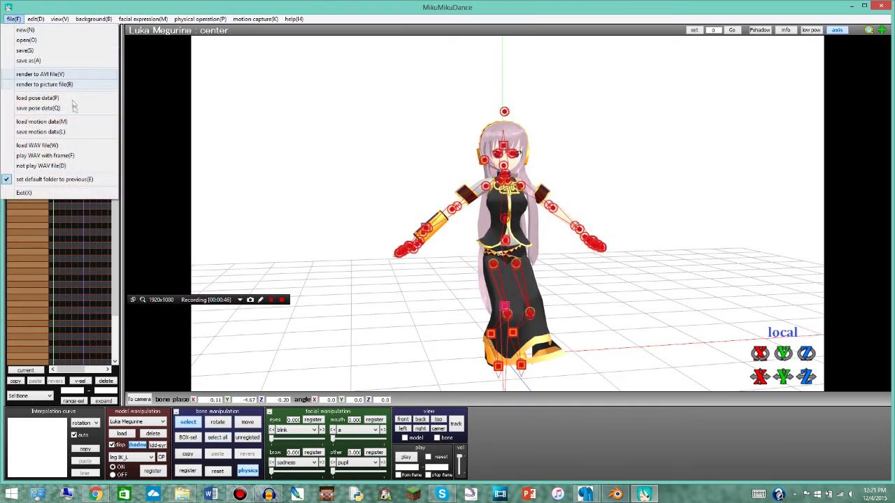
pyautogui.click(38, 108)
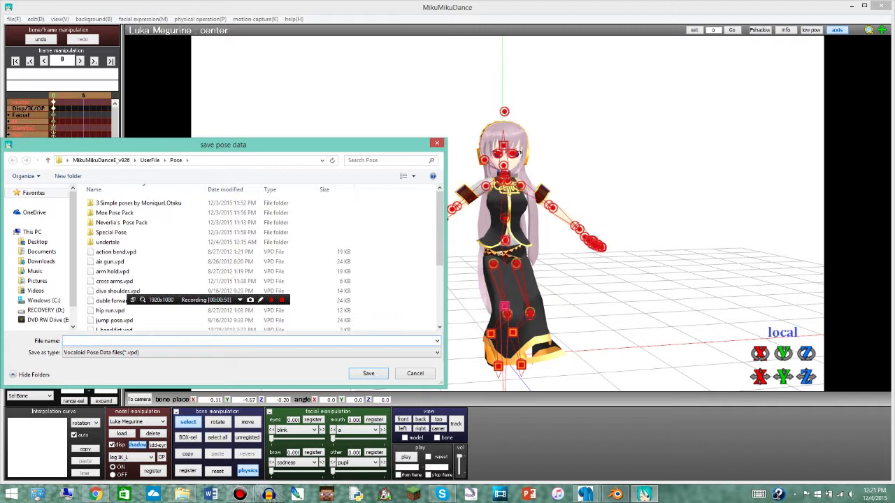
pyautogui.write('L')
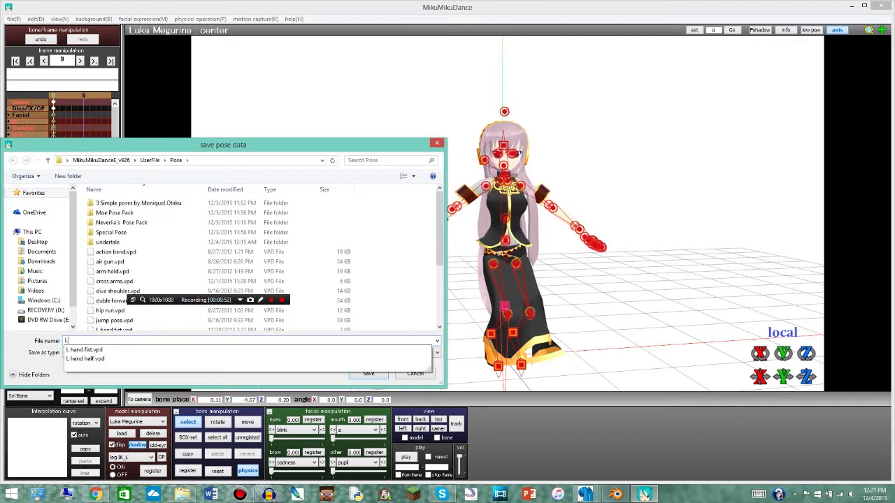
pyautogui.write('Luka crou')
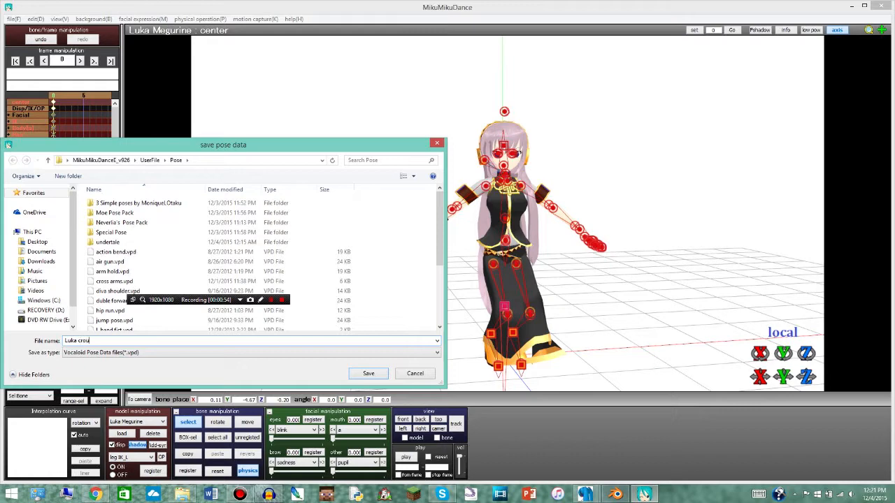
pyautogui.click(368, 372)
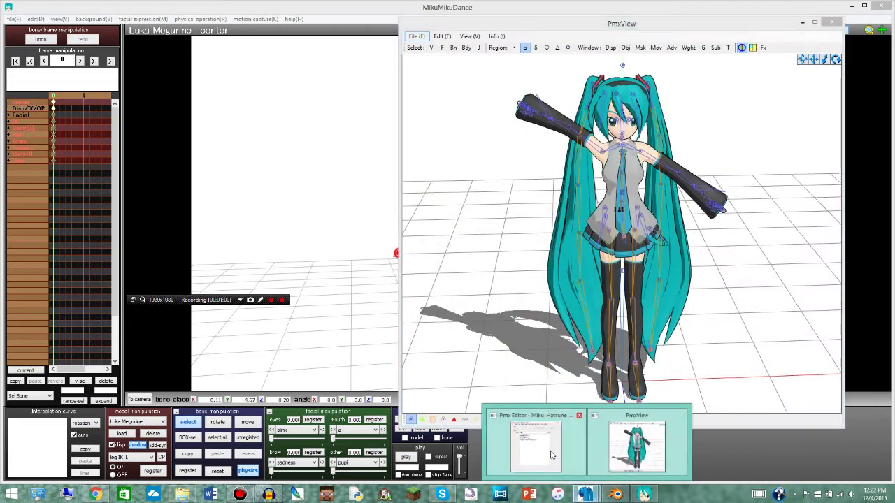
# - Open Luka_Megurine.pmd in PMX Editor and bring up its Transform View
pyautogui.click(536, 443)
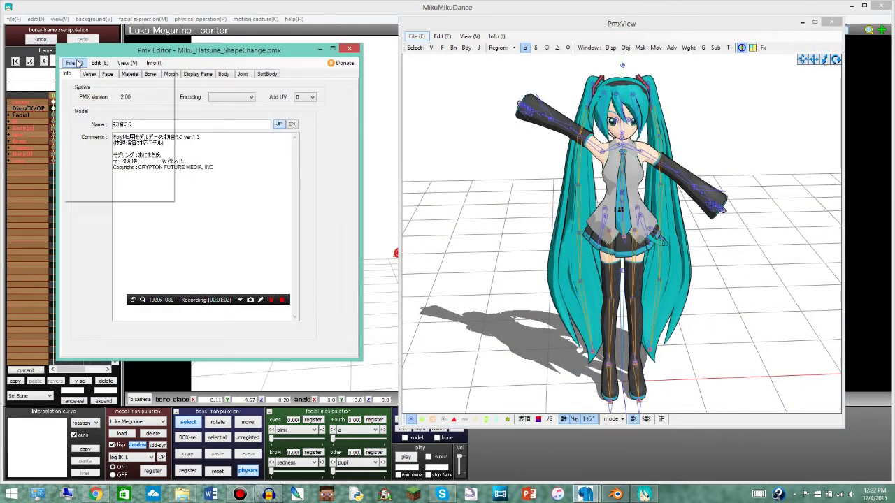
pyautogui.click(70, 63)
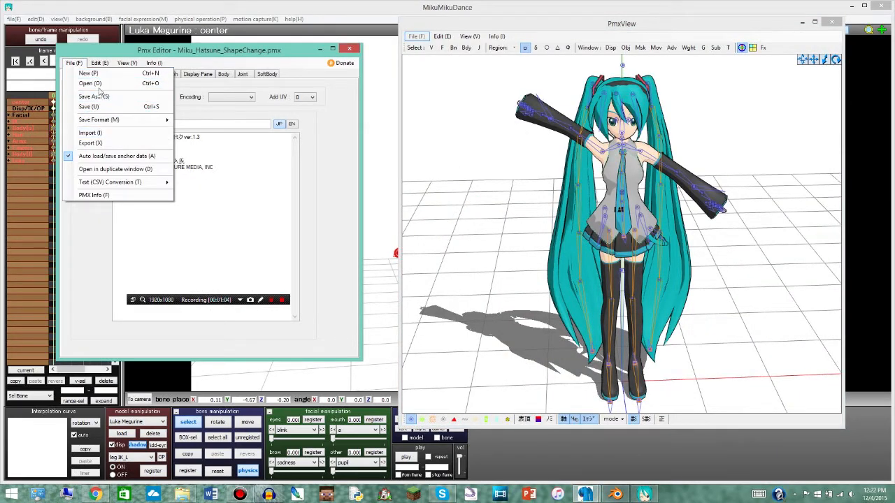
pyautogui.click(90, 83)
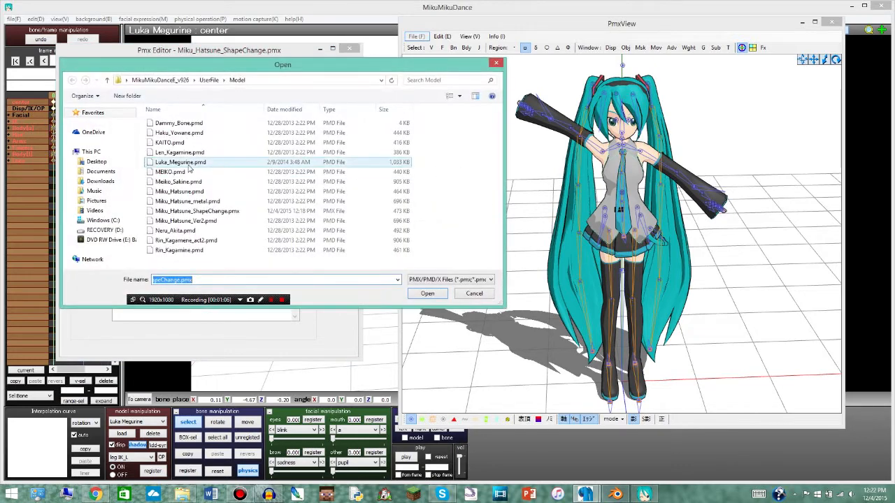
pyautogui.click(180, 162)
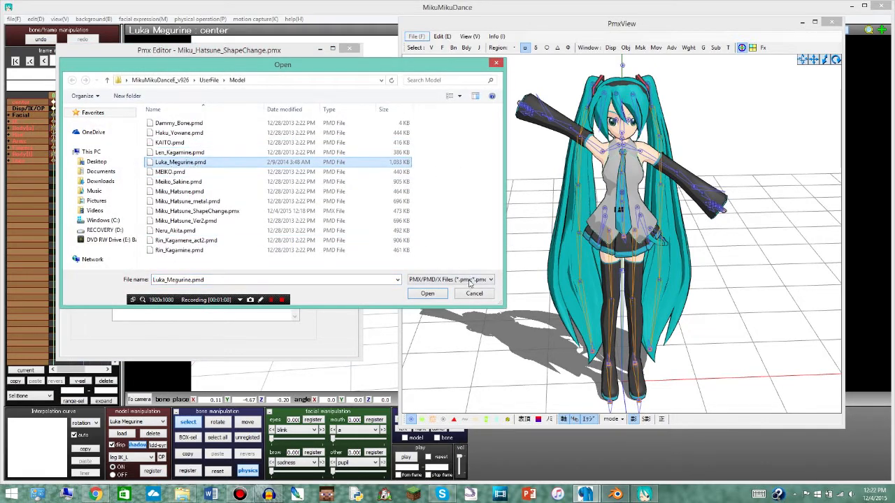
pyautogui.click(427, 292)
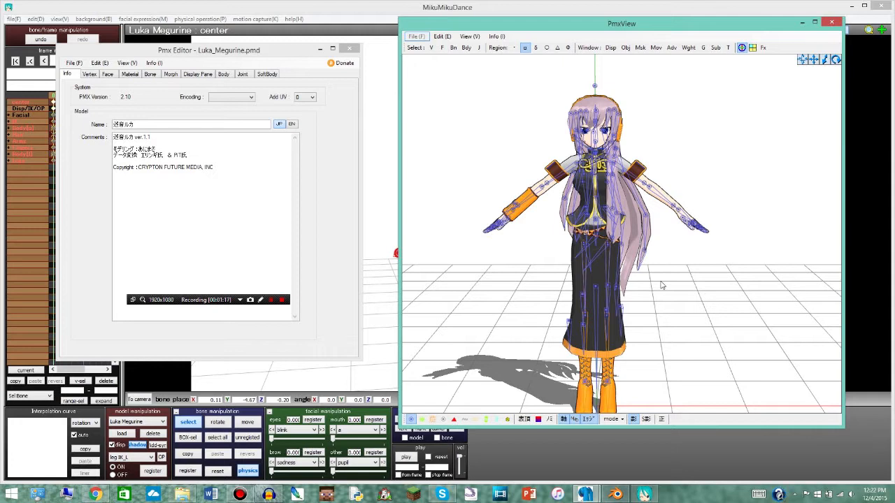
pyautogui.moveTo(448, 183)
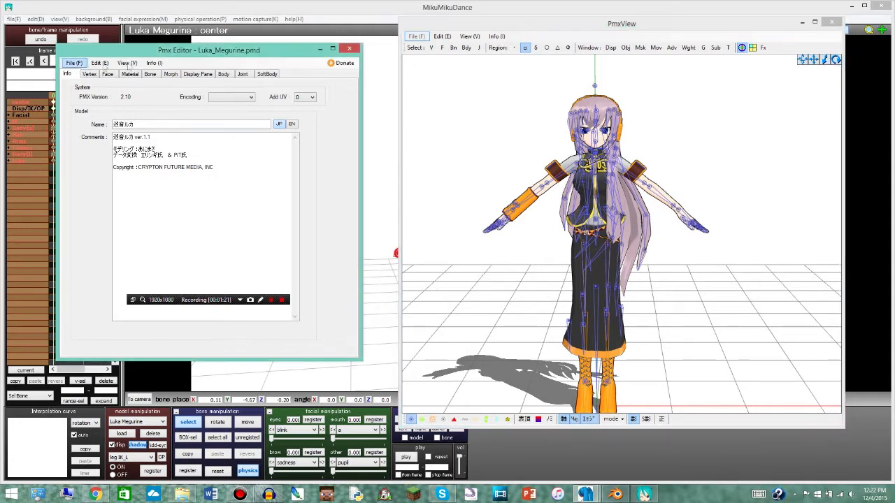
pyautogui.click(727, 47)
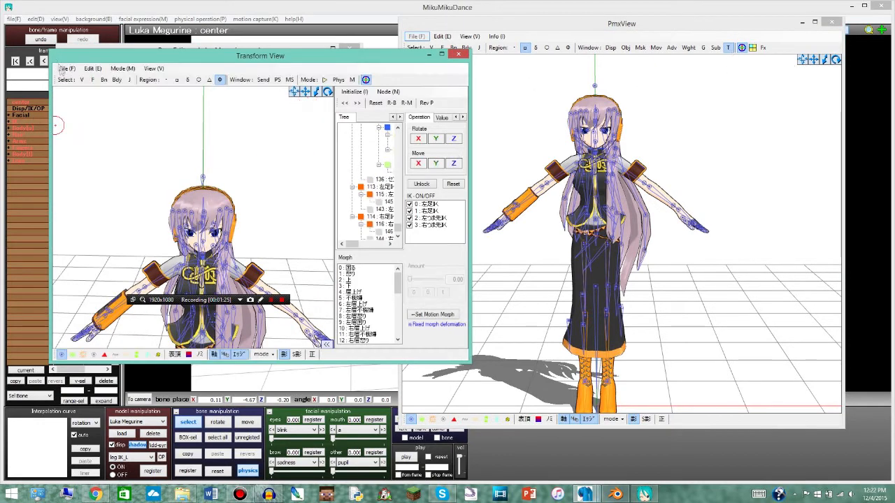
# - Load the saved Luka pose from UserFile > Pose and save the posed model as Luka_Megurine_ShapeChange.pmx
pyautogui.click(91, 68)
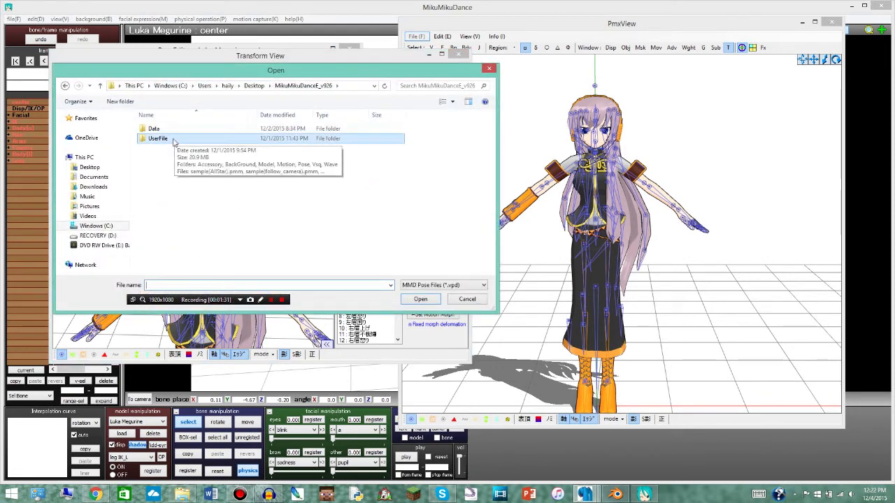
pyautogui.doubleClick(157, 138)
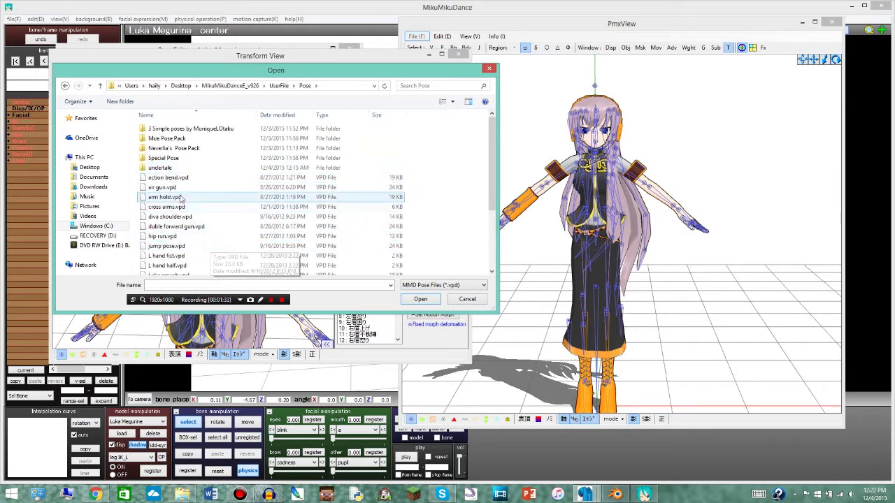
pyautogui.scroll(-3)
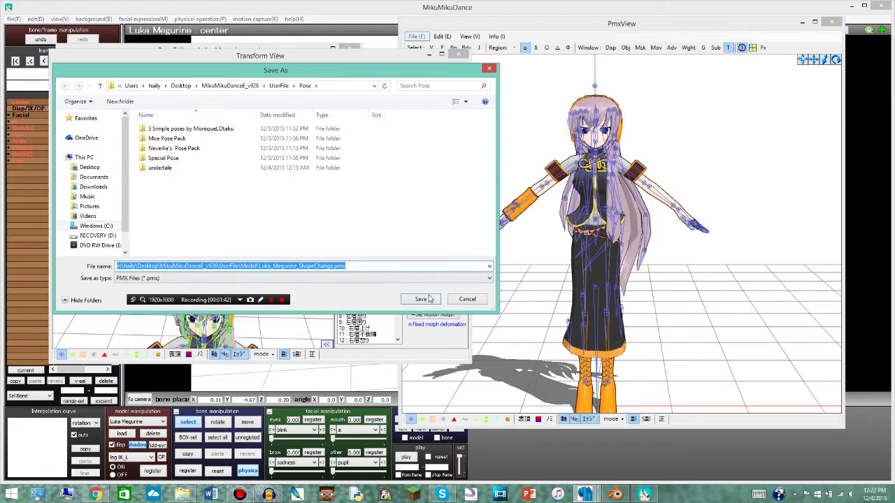
pyautogui.click(420, 300)
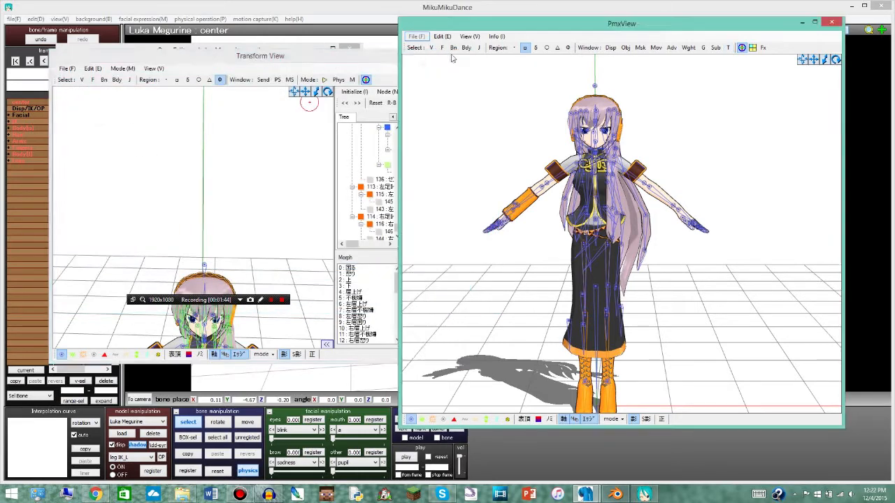
# - Open Luka_Megurine_ShapeChange.pmx so the posed Luka replaces the original model
pyautogui.click(73, 62)
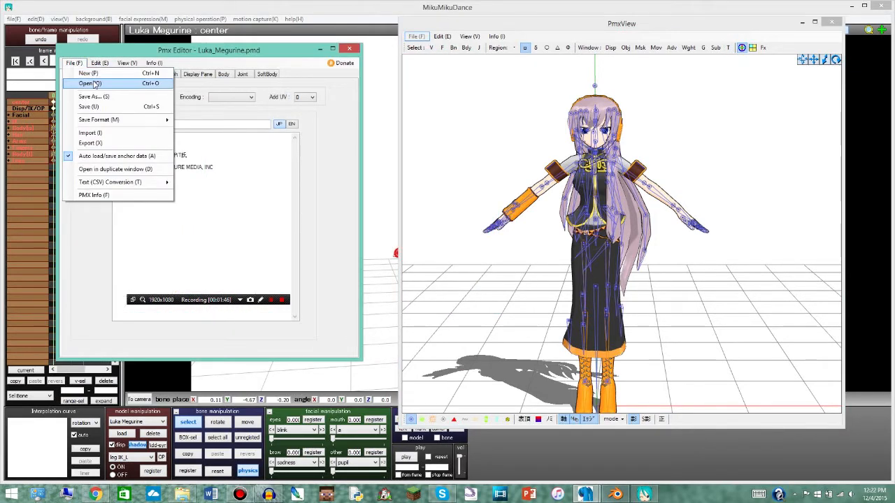
pyautogui.click(87, 83)
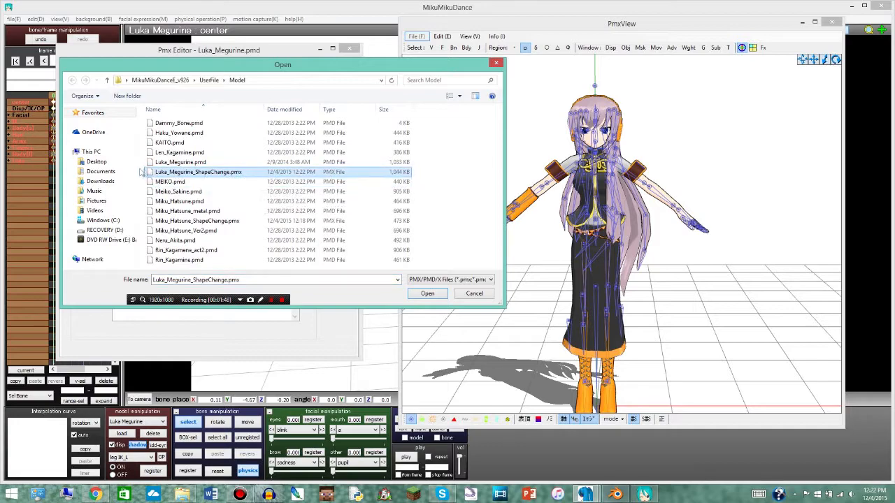
pyautogui.click(427, 293)
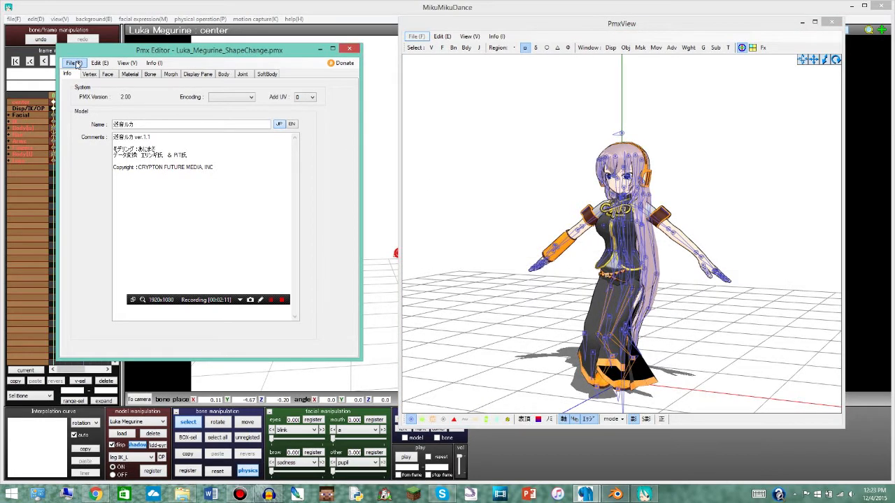
# - Save the posed model as Luka_Megurine_ShapeChange.obj using the Alias Wavefront OBJ type
pyautogui.click(167, 272)
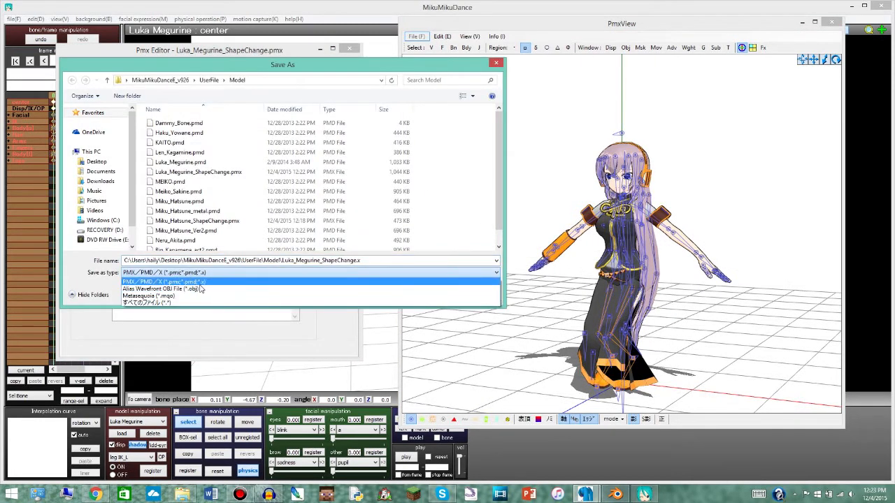
pyautogui.click(150, 289)
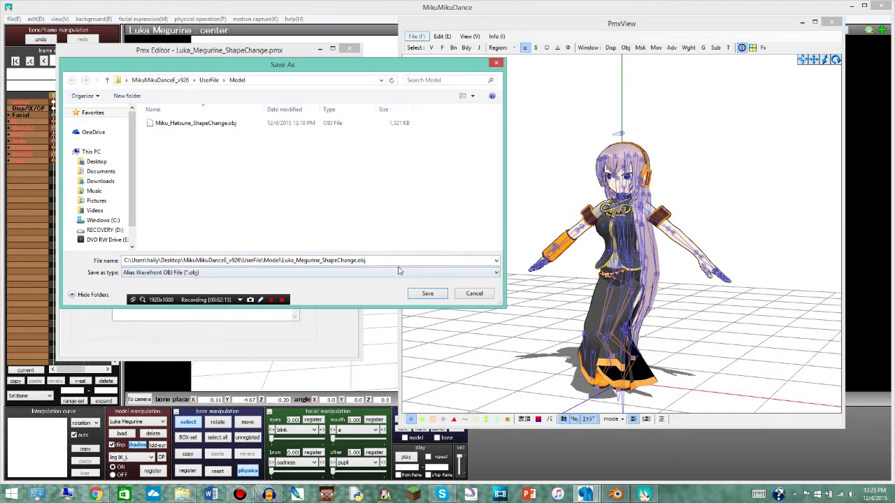
pyautogui.click(427, 292)
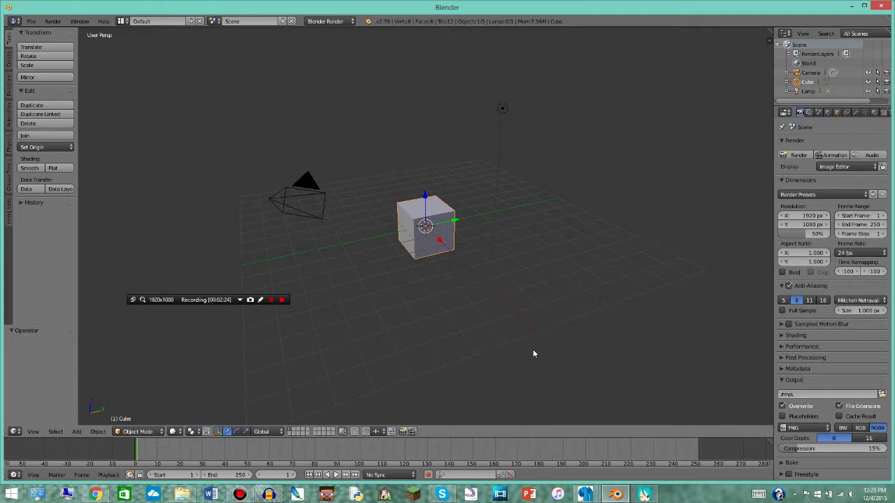
pyautogui.moveTo(564, 370)
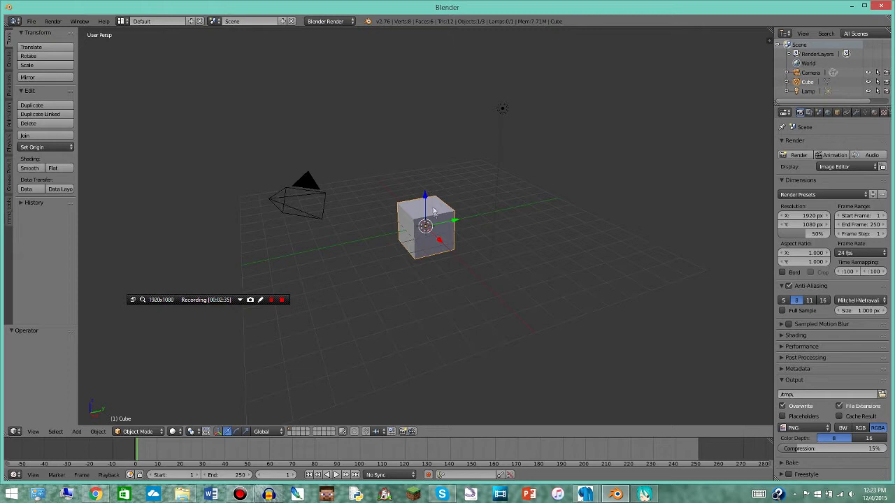
pyautogui.moveTo(444, 220)
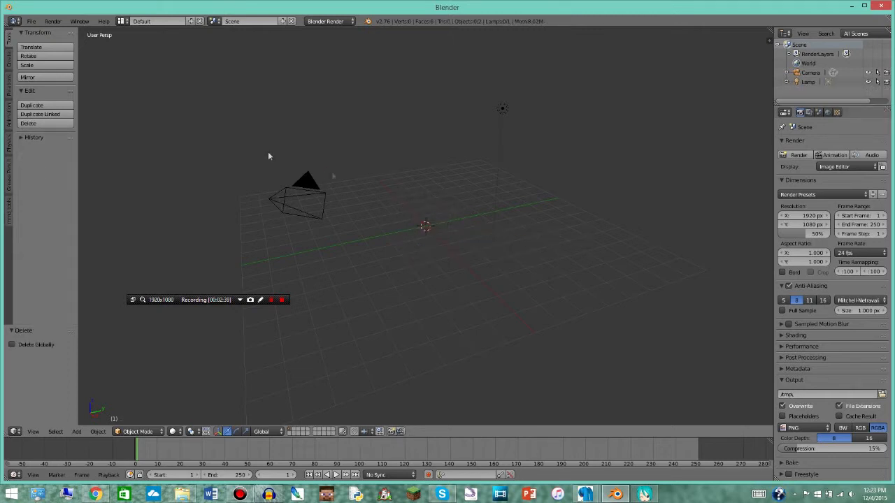
# - Bring up Blender's File menu to reach the import formats after deleting the default cube
pyautogui.click(30, 20)
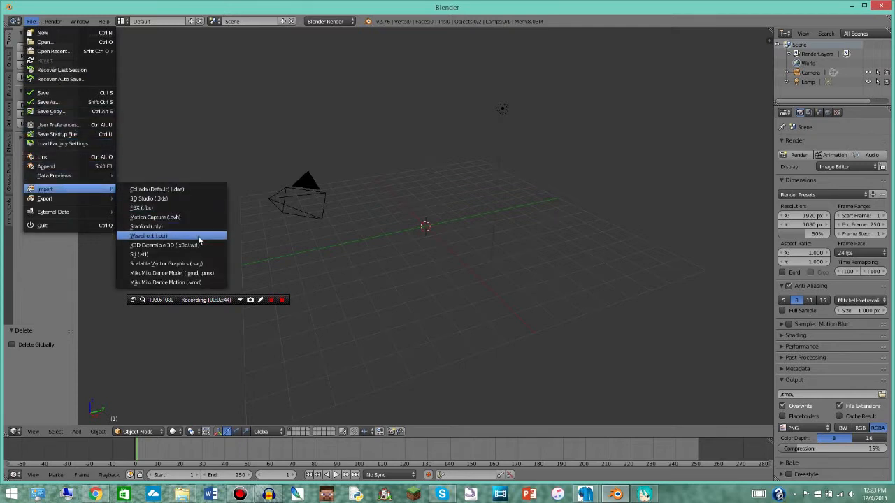
# - Import Luka_Megurine_ShapeChange.obj from UserFile\Model as a Wavefront OBJ
pyautogui.click(149, 235)
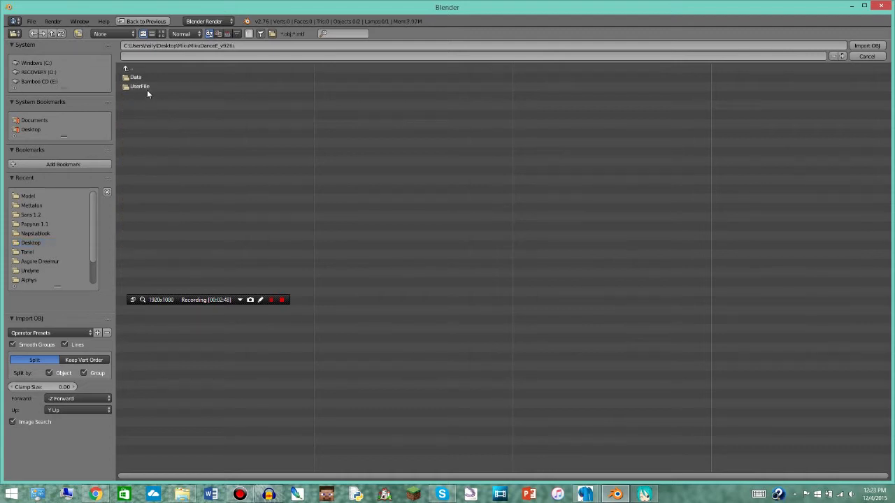
pyautogui.doubleClick(140, 86)
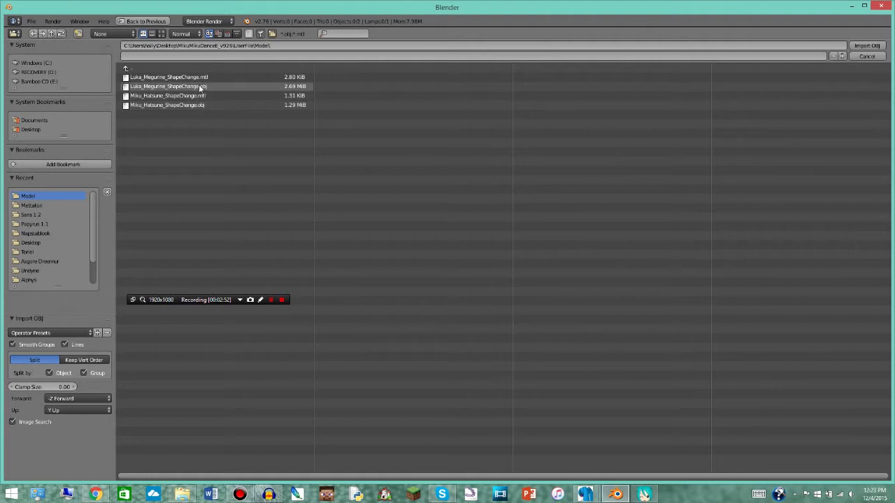
pyautogui.click(168, 86)
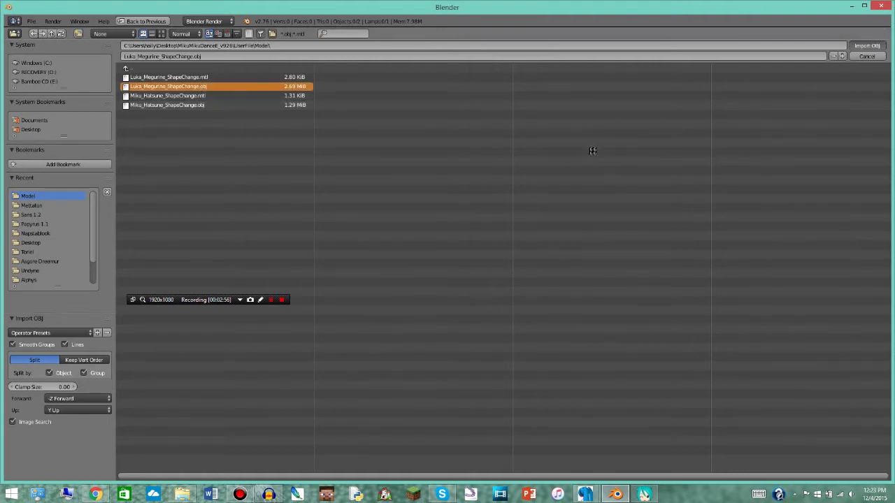
pyautogui.click(866, 46)
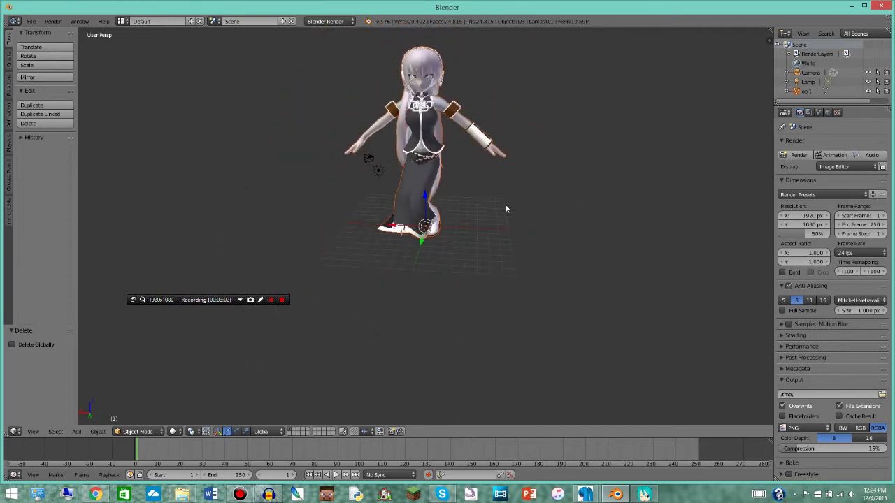
# - Export the Luka model as an STL named 'Luke model.stl' into the Model folder
pyautogui.click(31, 21)
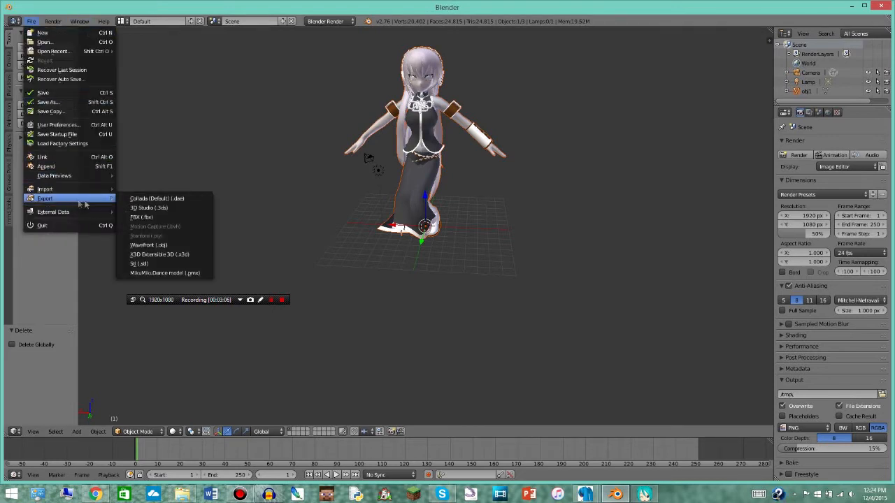
pyautogui.click(139, 264)
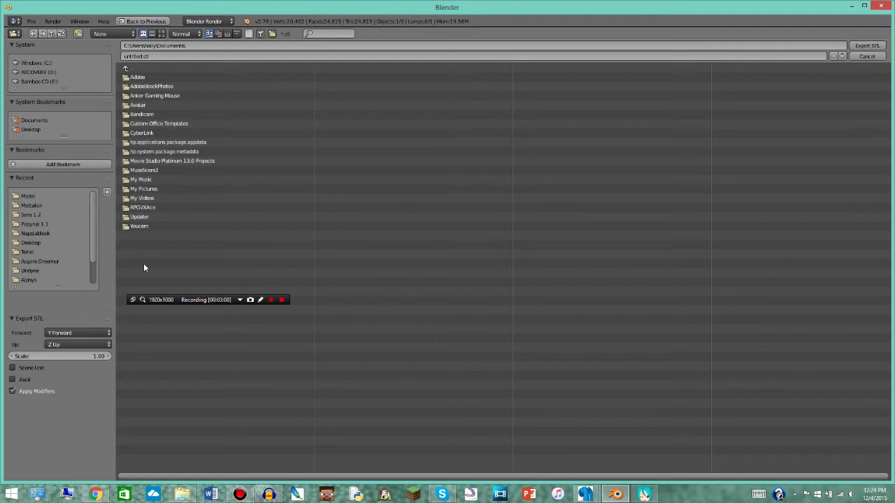
pyautogui.click(125, 68)
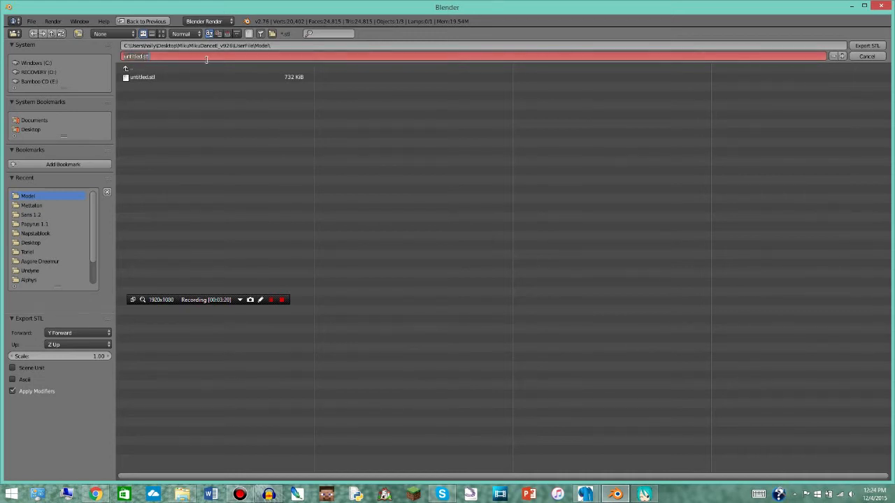
pyautogui.write('Luke')
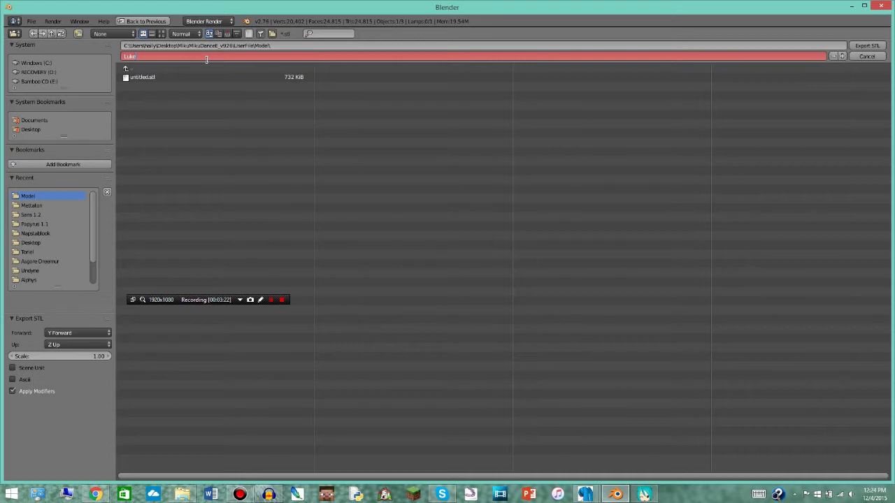
pyautogui.write('model')
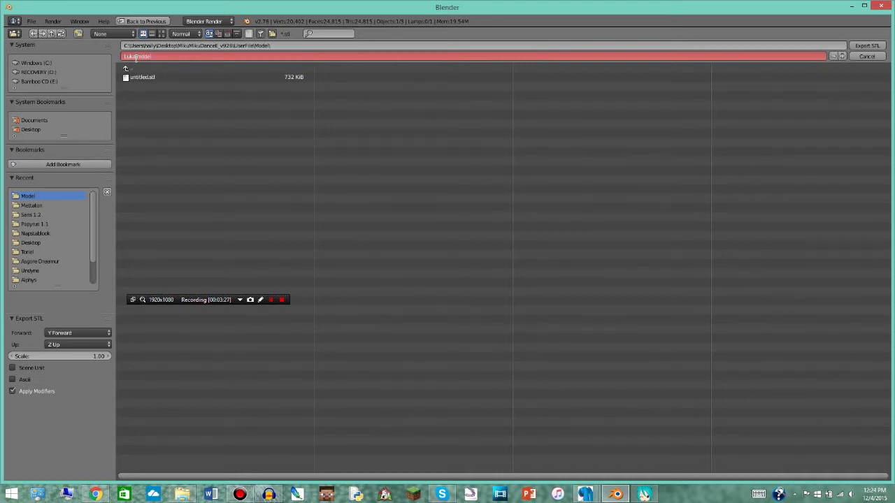
pyautogui.write('.stl')
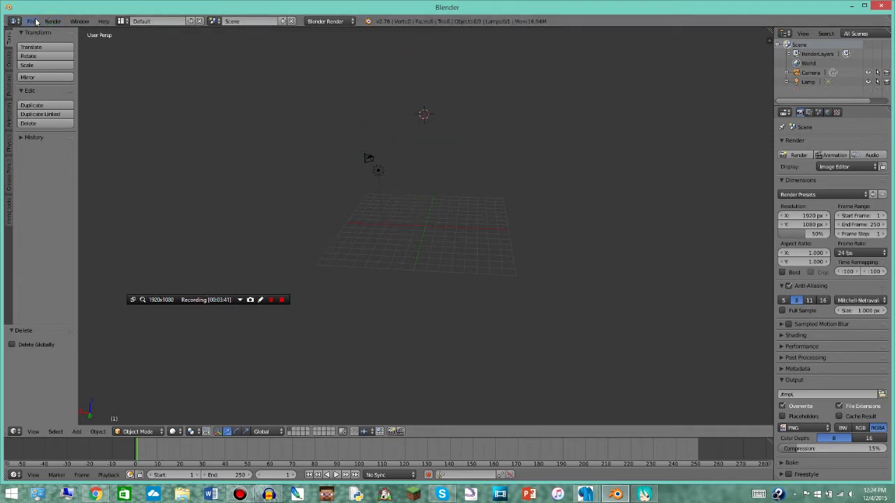
# - Import Luka model.stl via the STL importer so posed Luka appears on the grid
pyautogui.click(31, 20)
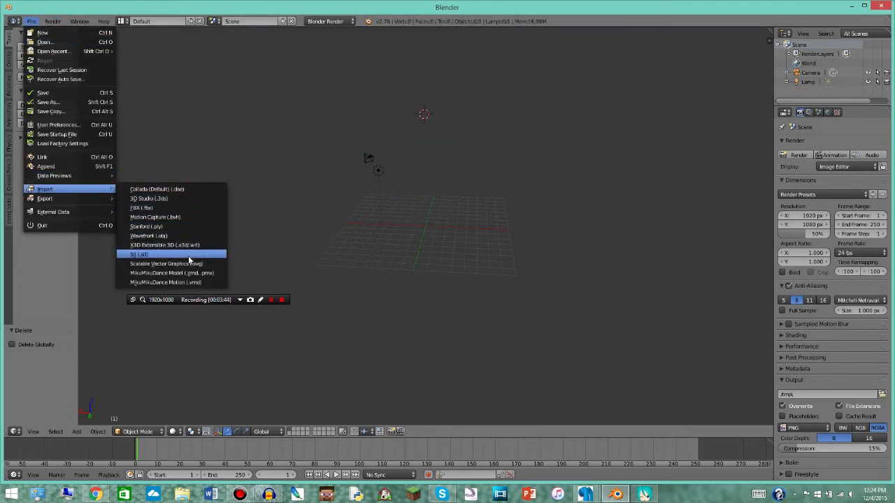
pyautogui.click(139, 253)
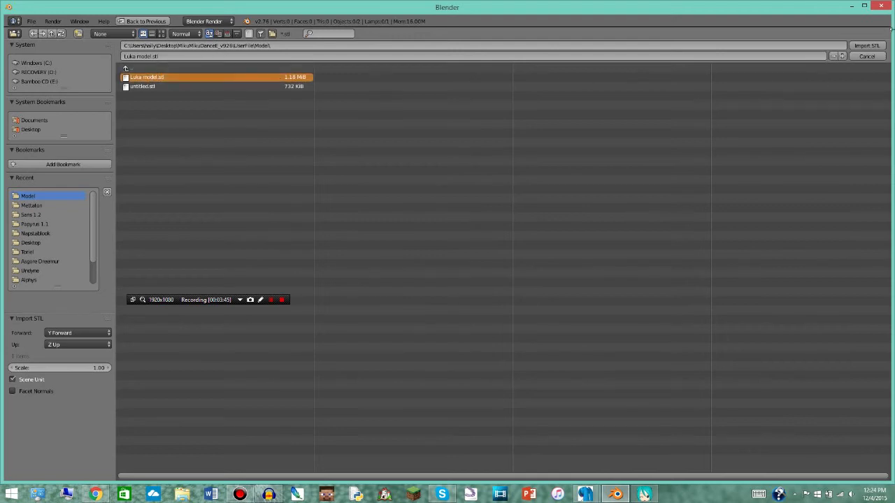
pyautogui.click(866, 45)
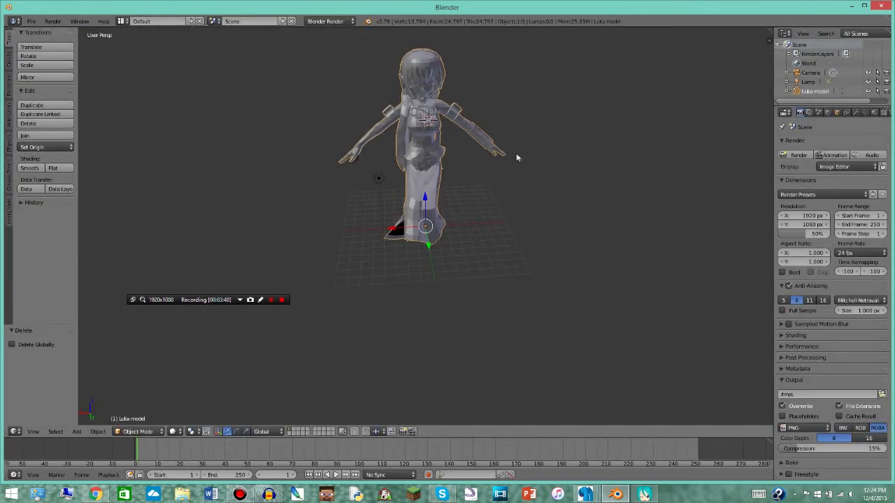